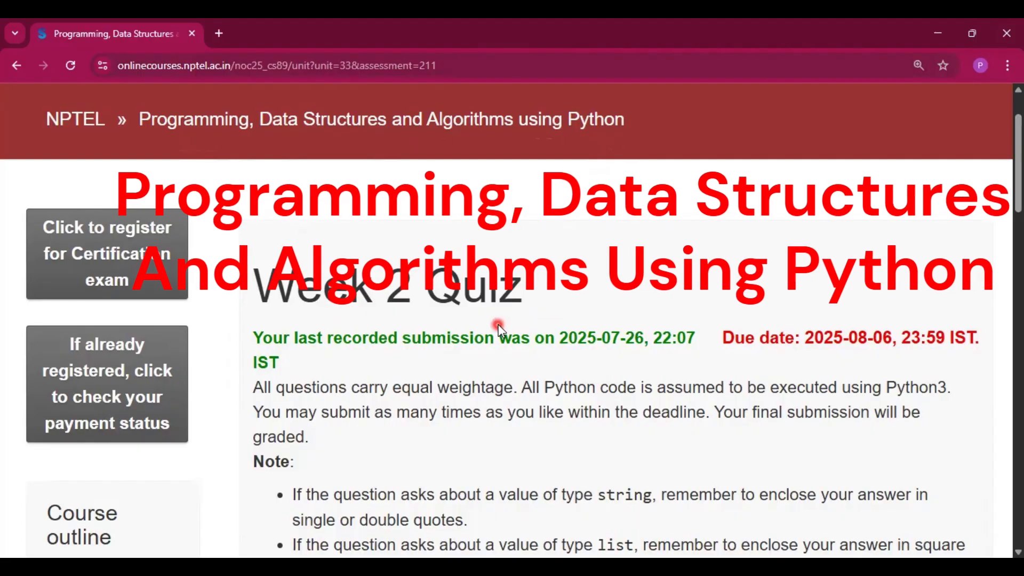
- Ink the Statement 8 line in DSwithPython.pdf as the one raising the TypeError
{"action": "scroll", "scroll_direction": "down", "scroll_amount": 3}
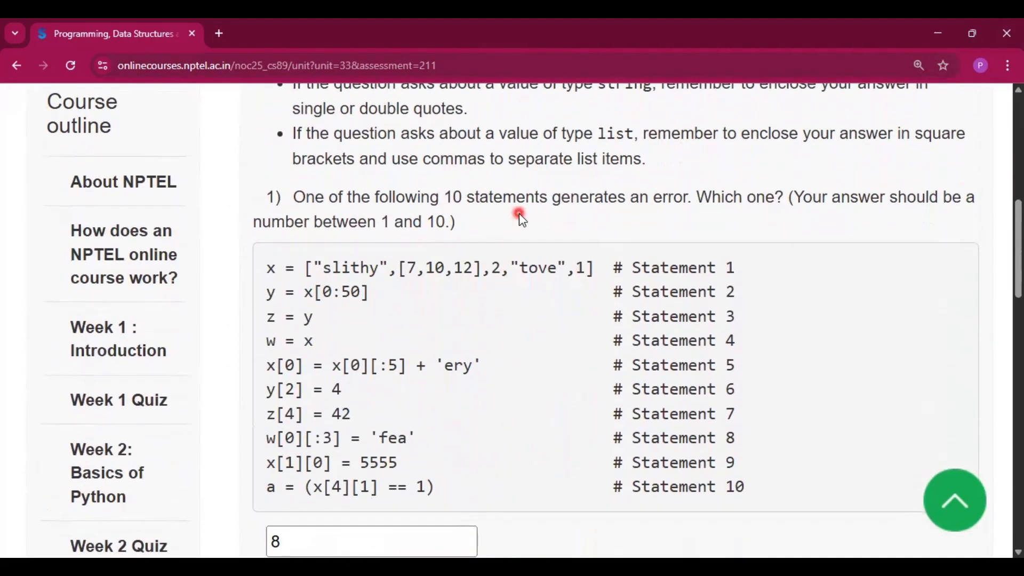
{"action": "mouse_move", "coordinate": [774, 214]}
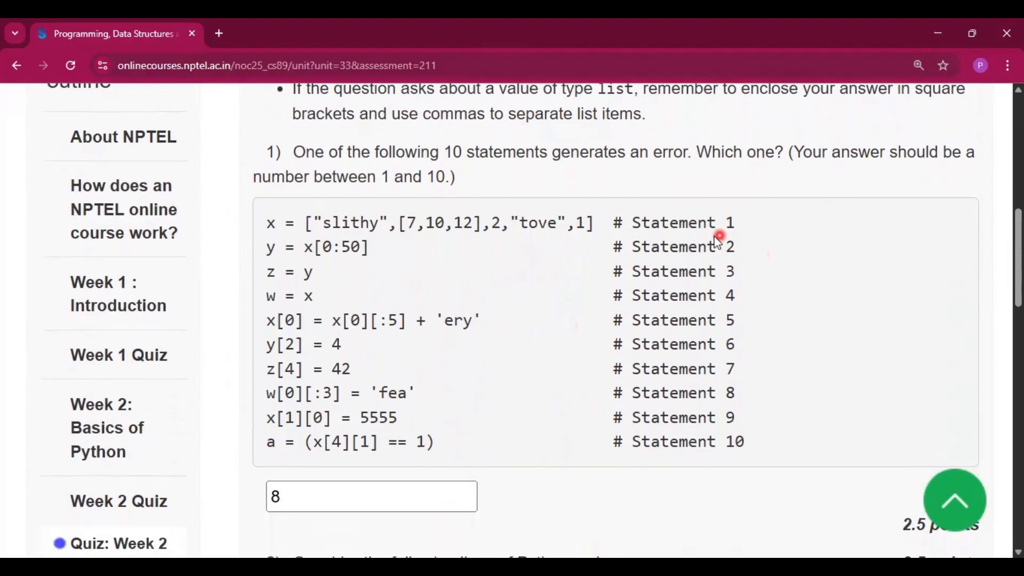
{"action": "scroll", "scroll_direction": "down", "scroll_amount": 3}
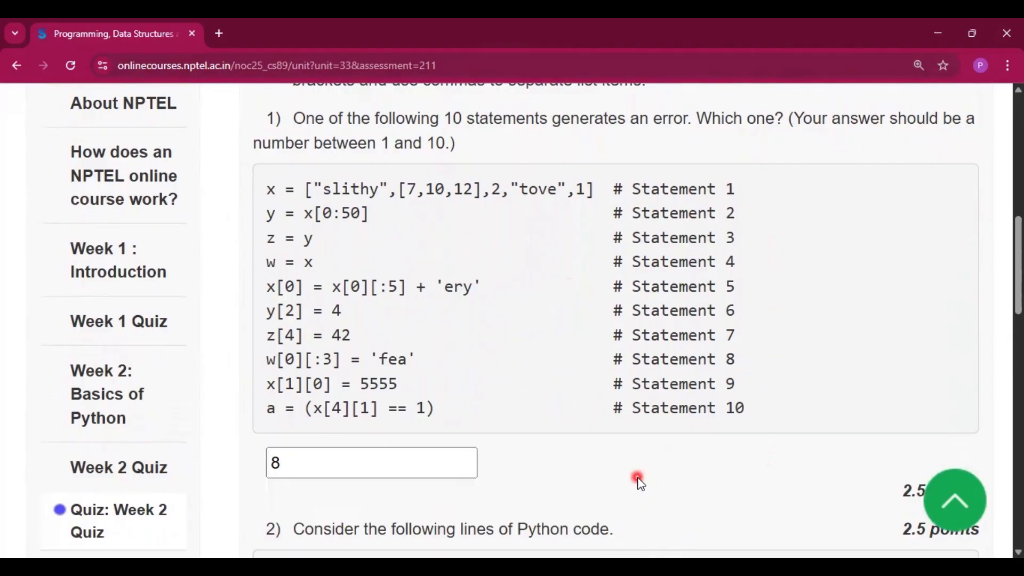
{"action": "mouse_move", "coordinate": [647, 503]}
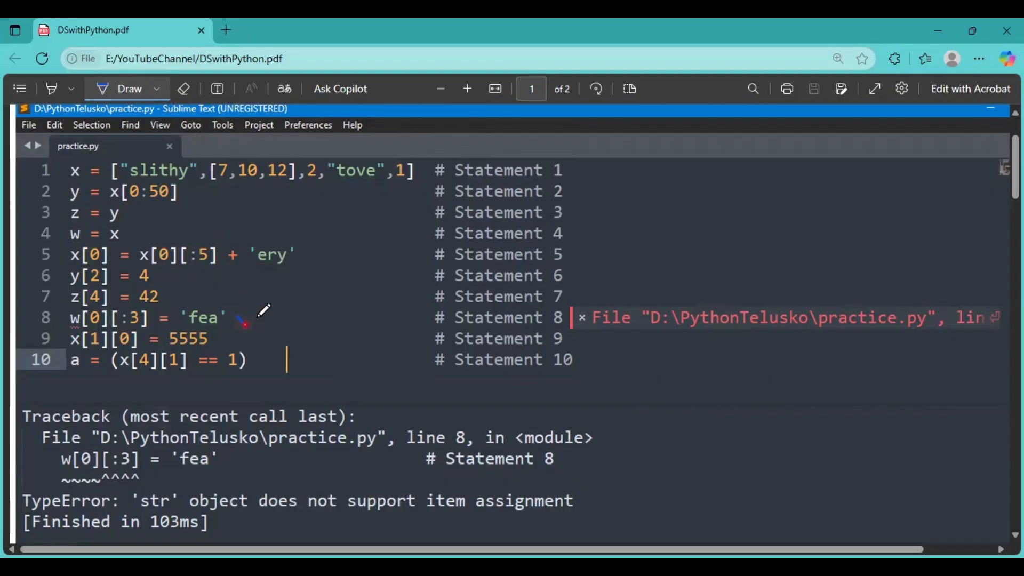
{"action": "left_click_drag", "start_coordinate": [242, 326], "coordinate": [265, 314]}
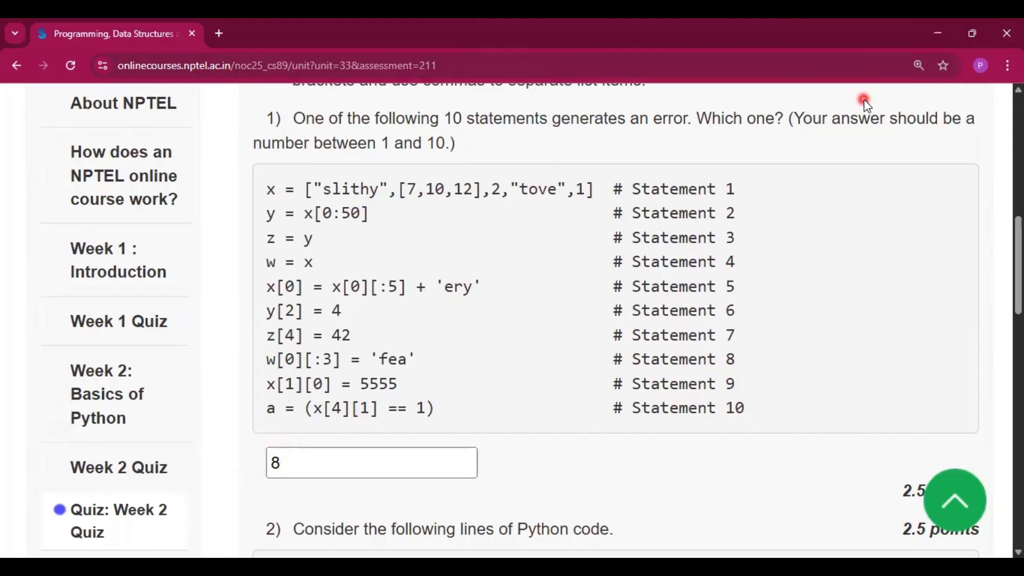
{"action": "mouse_move", "coordinate": [279, 165]}
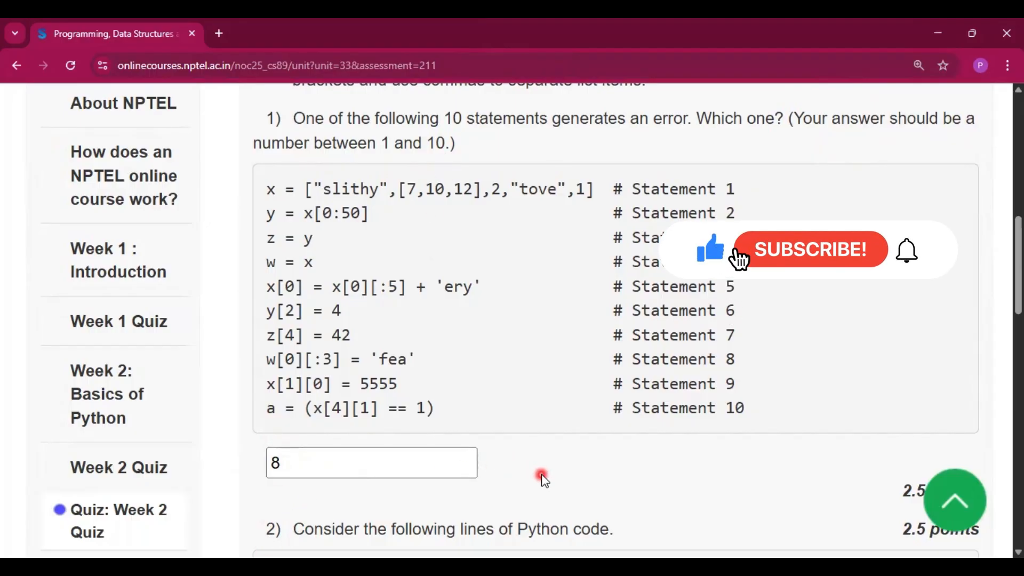
{"action": "scroll", "scroll_direction": "down", "scroll_amount": 3}
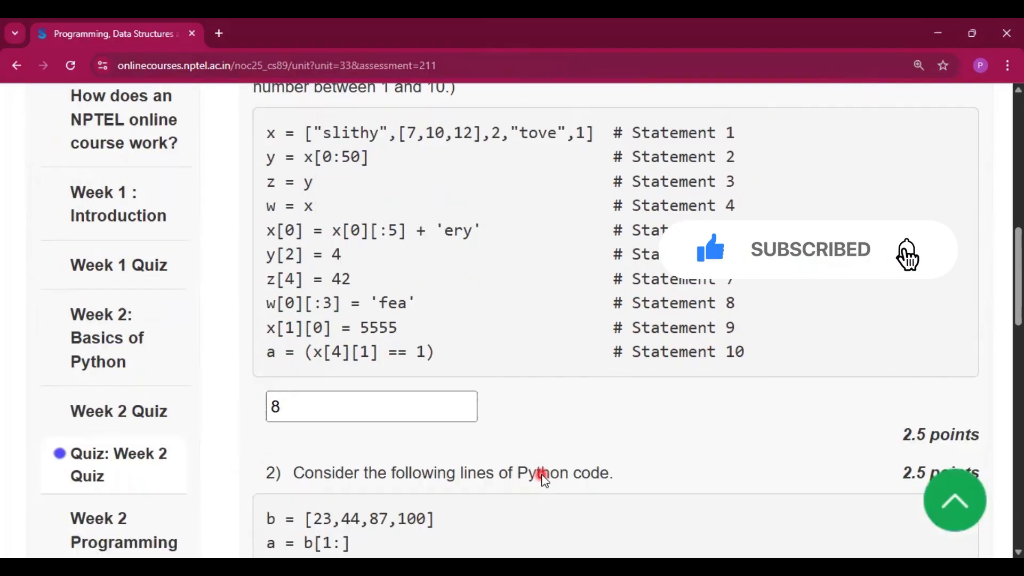
{"action": "scroll", "scroll_direction": "down", "scroll_amount": 3}
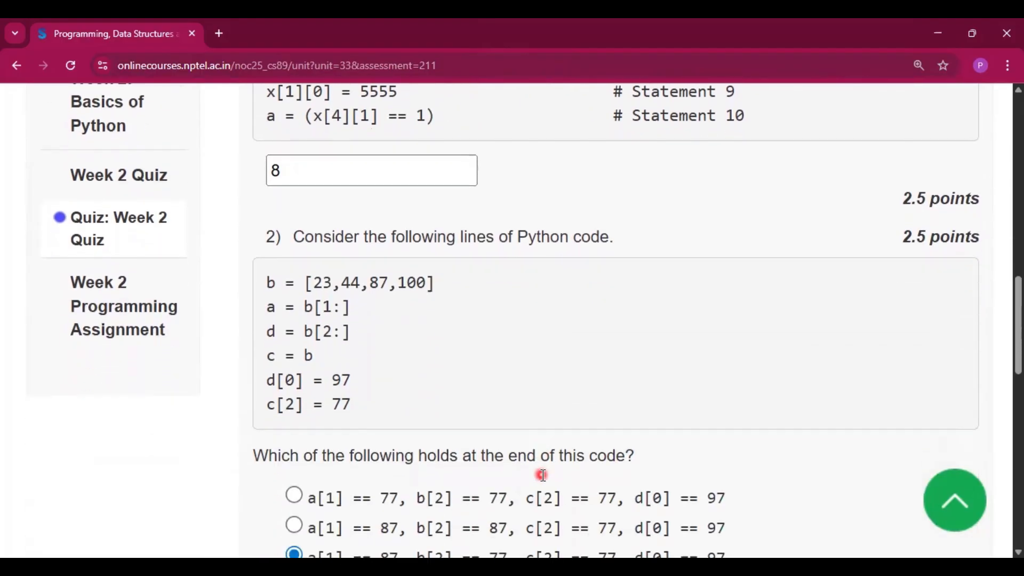
{"action": "scroll", "scroll_direction": "down", "scroll_amount": 3}
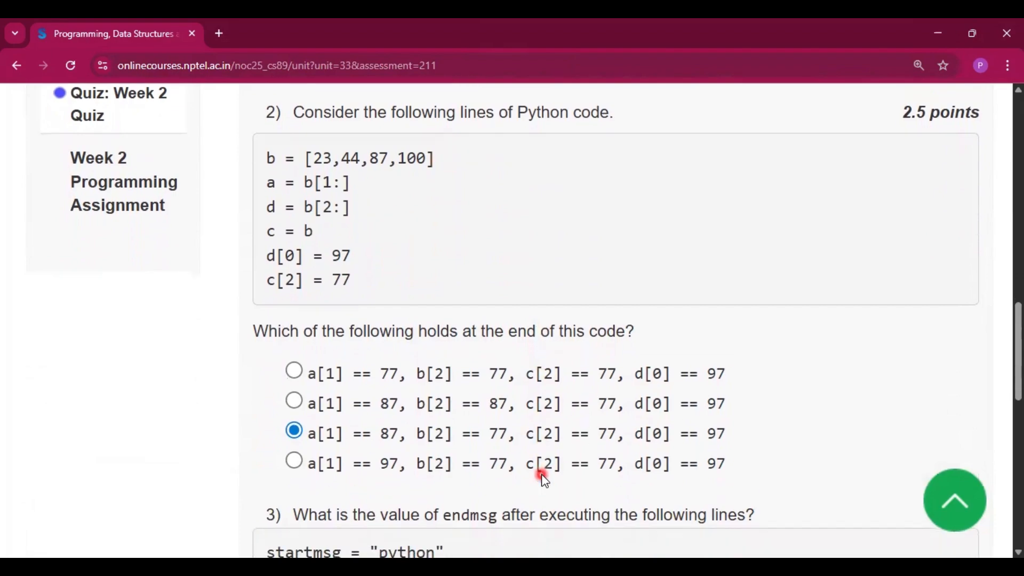
{"action": "mouse_move", "coordinate": [295, 119]}
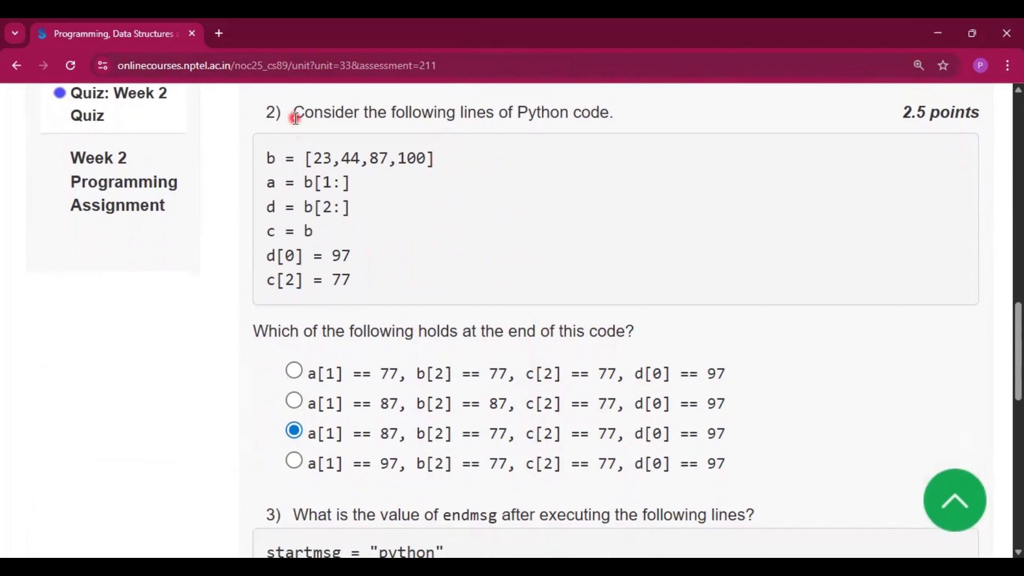
{"action": "mouse_move", "coordinate": [619, 103]}
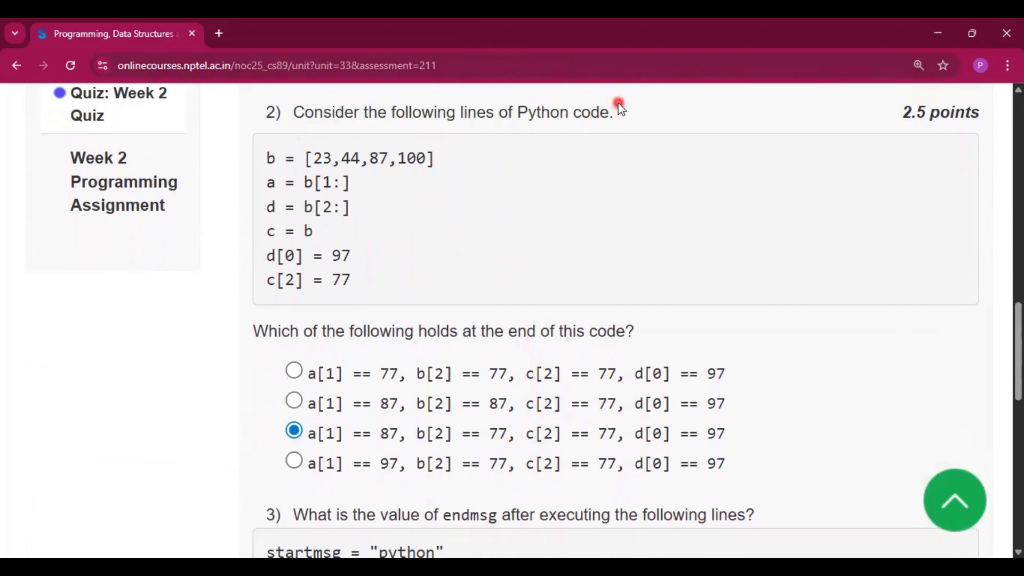
{"action": "mouse_move", "coordinate": [431, 305]}
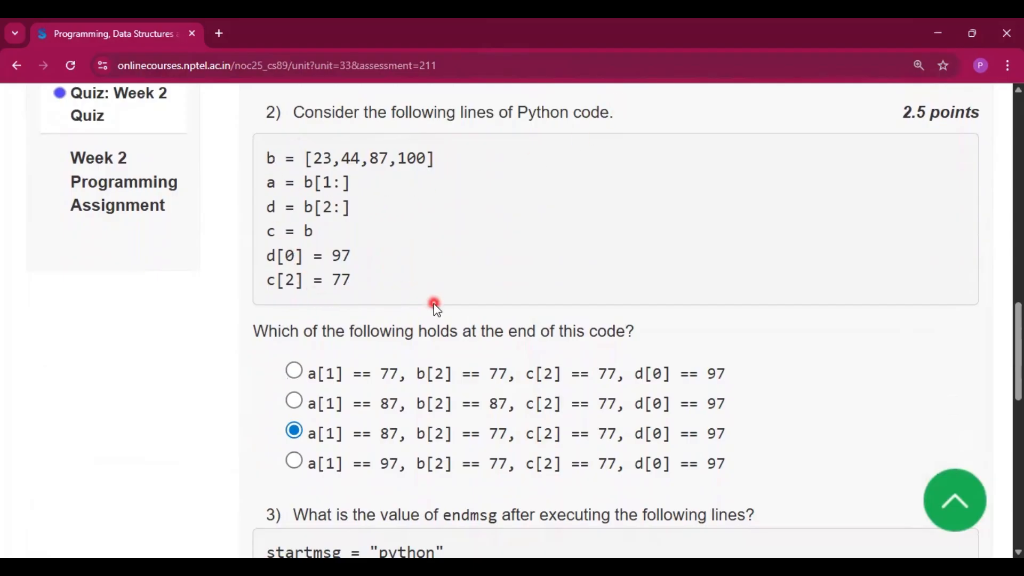
{"action": "mouse_move", "coordinate": [308, 352]}
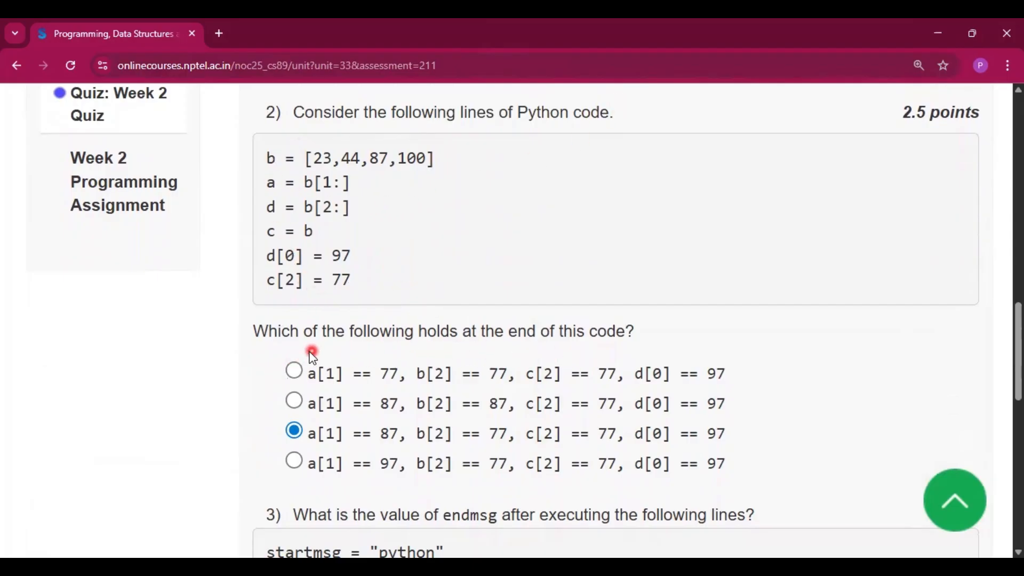
{"action": "mouse_move", "coordinate": [517, 444]}
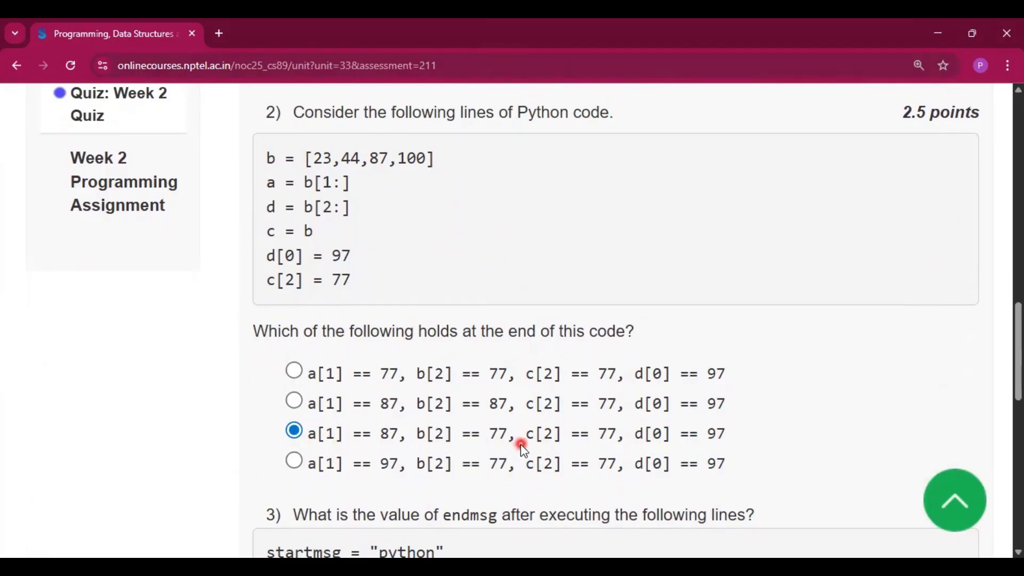
{"action": "mouse_move", "coordinate": [572, 439]}
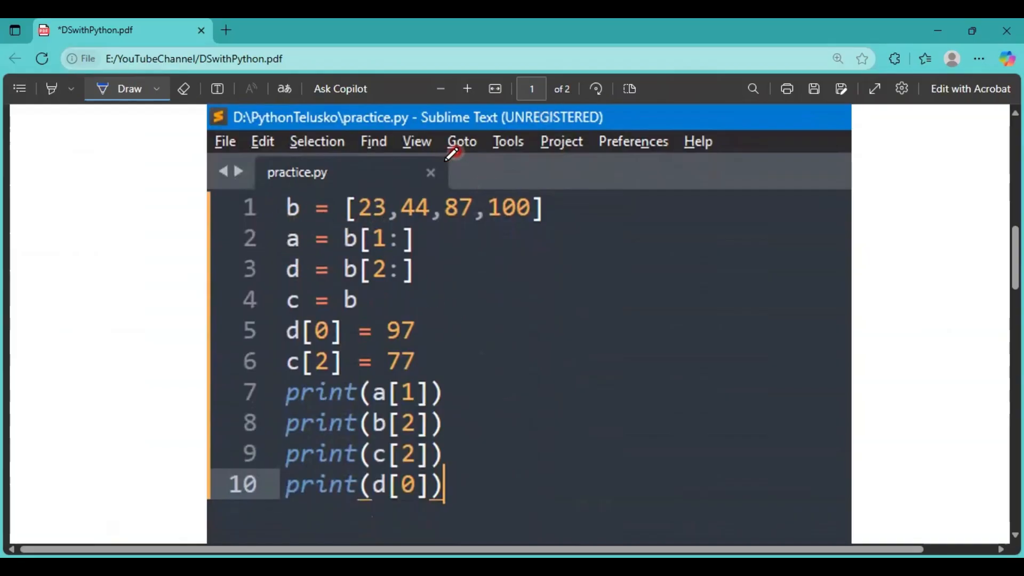
- Ink lines linking question 2's print statements to their outputs 87, 77, 77, 97
{"action": "scroll", "scroll_direction": "down", "scroll_amount": 3}
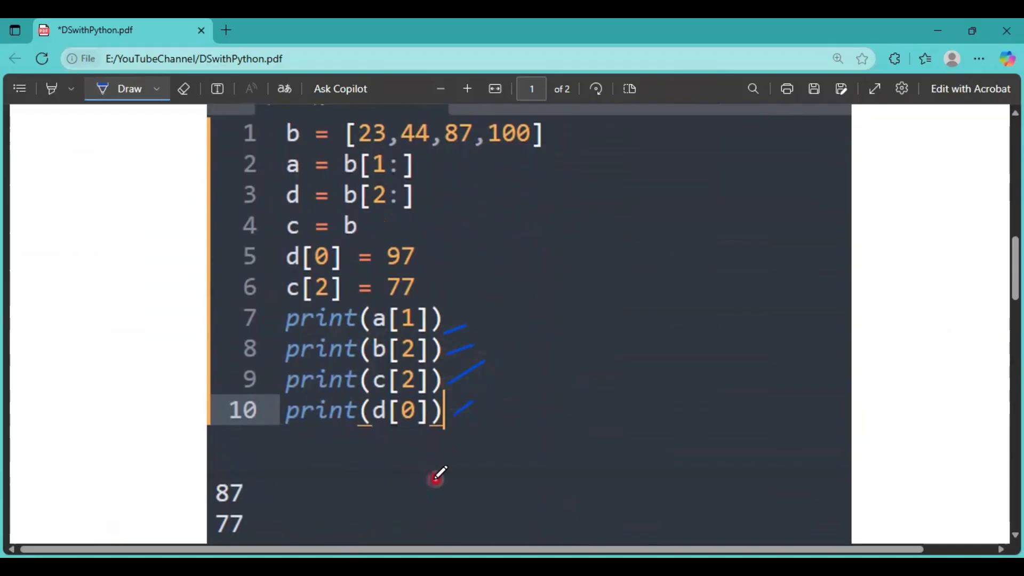
{"action": "scroll", "scroll_direction": "down", "scroll_amount": 3}
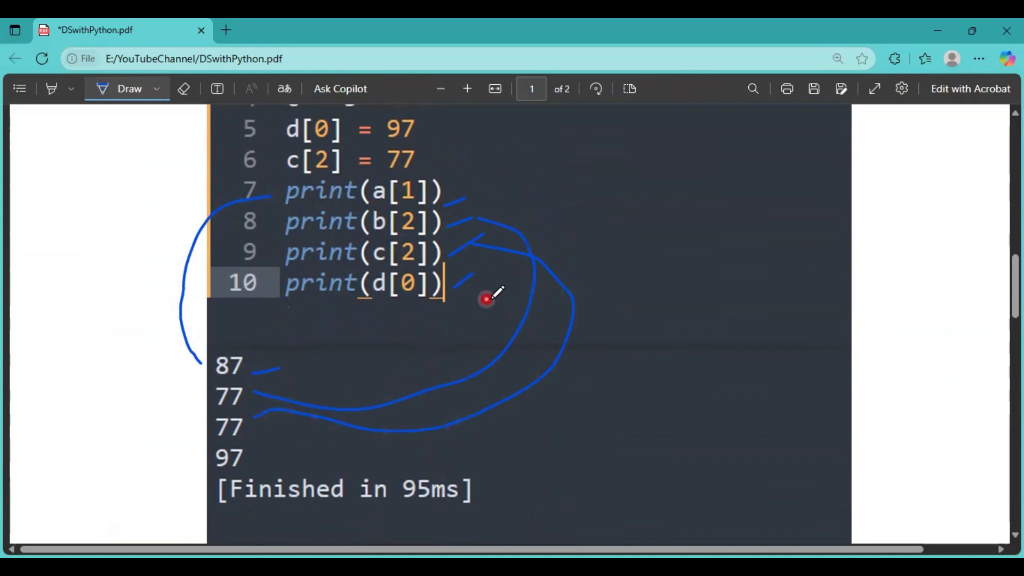
{"action": "left_click_drag", "start_coordinate": [486, 301], "coordinate": [271, 464]}
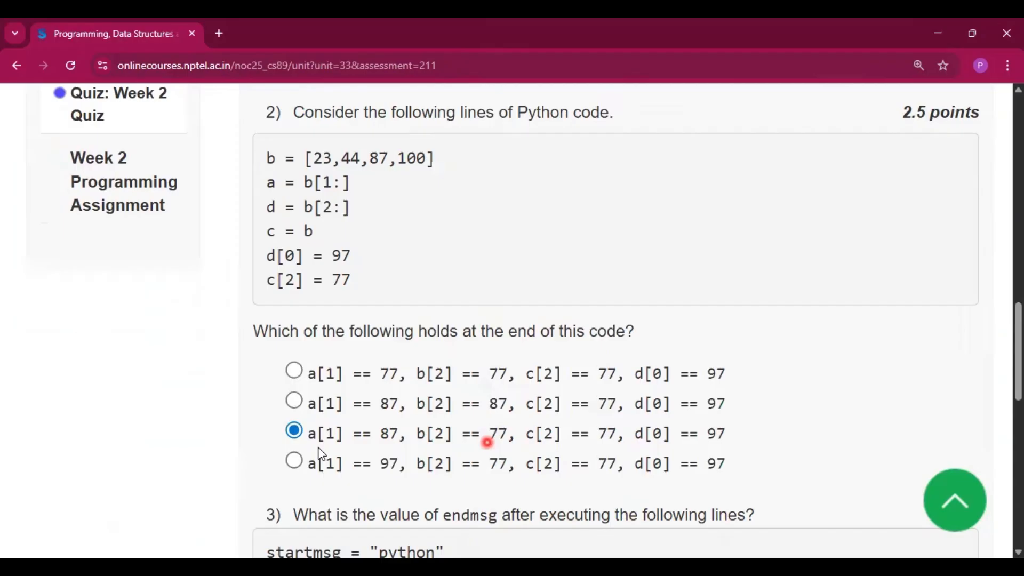
{"action": "mouse_move", "coordinate": [722, 453]}
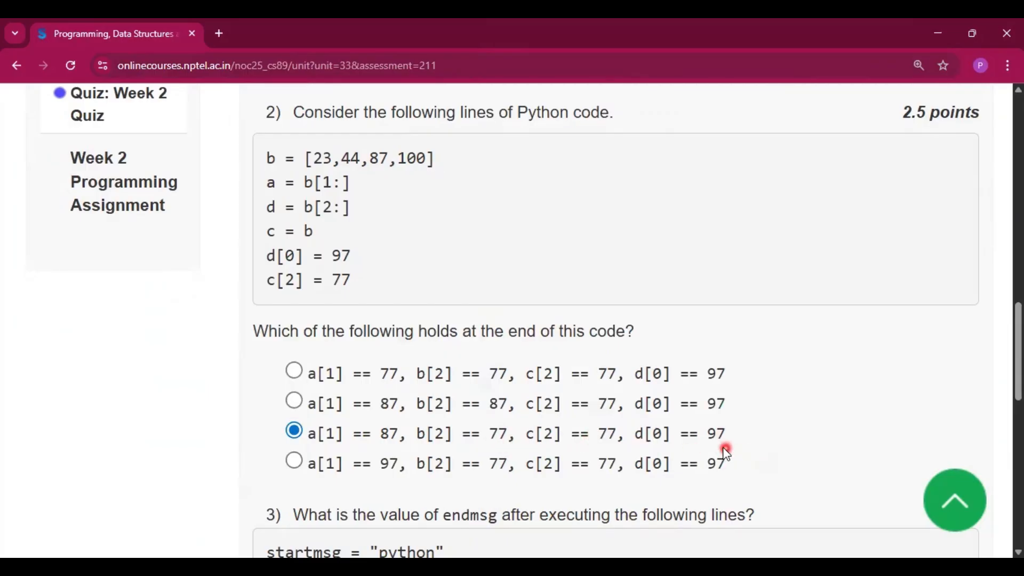
{"action": "scroll", "scroll_direction": "down", "scroll_amount": 3}
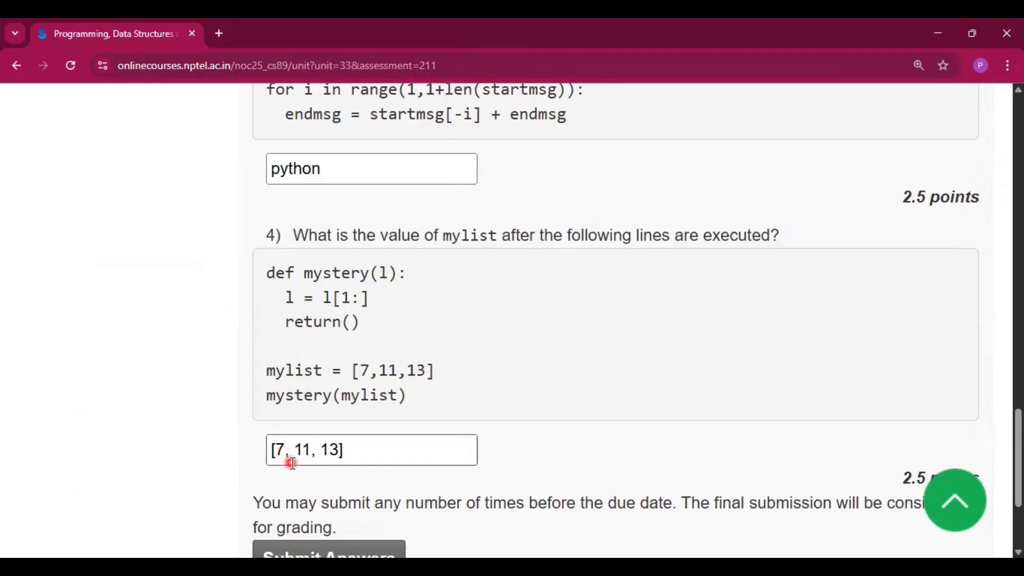
{"action": "scroll", "scroll_direction": "down", "scroll_amount": 3}
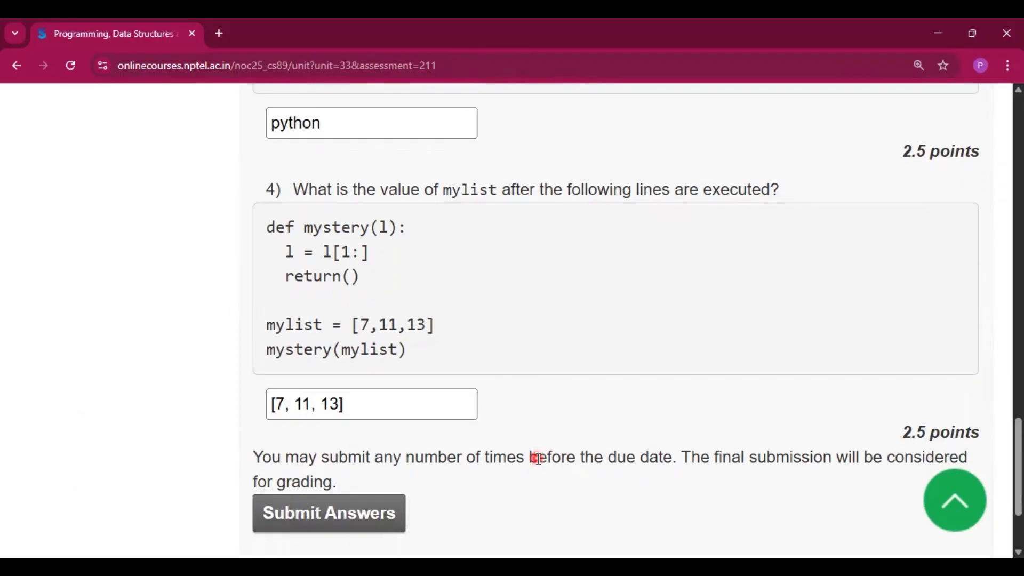